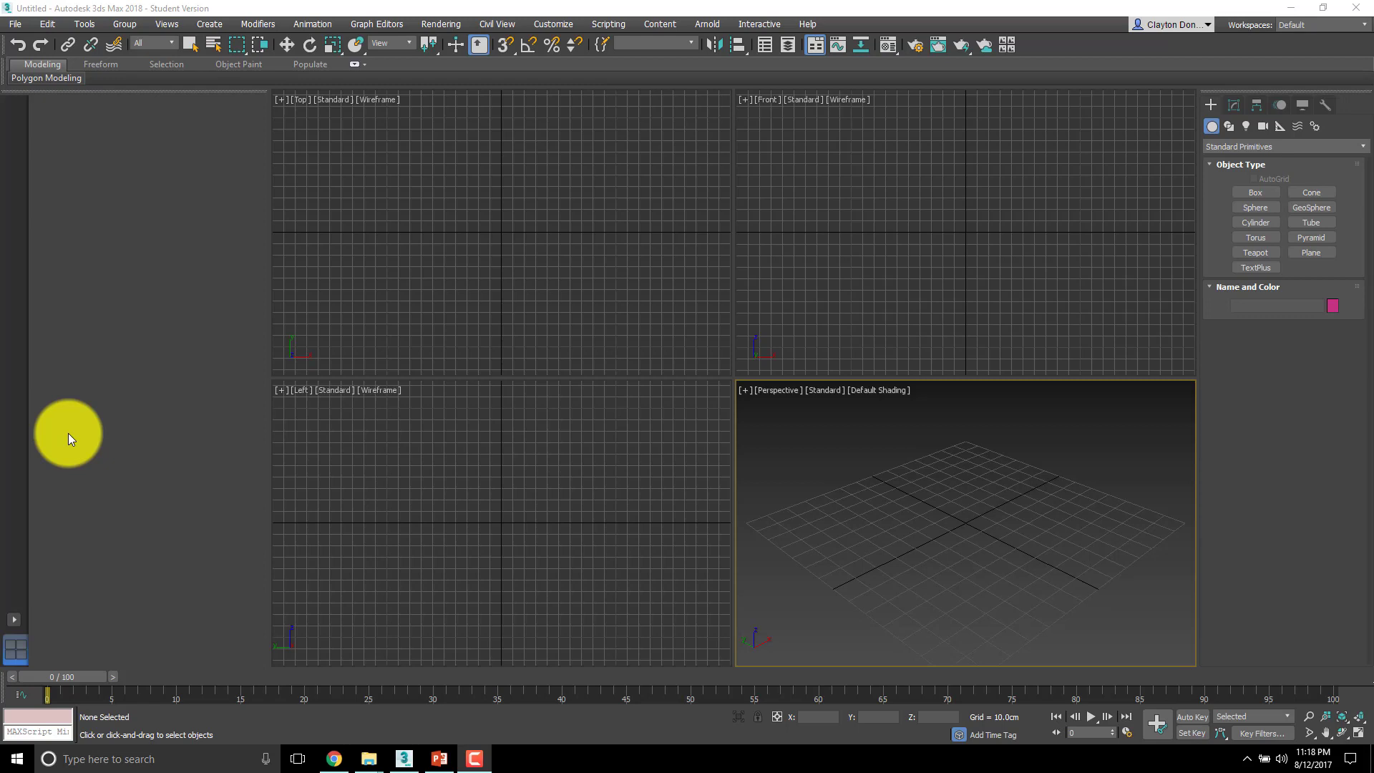
{"action": "mouse_move", "coordinate": [489, 358]}
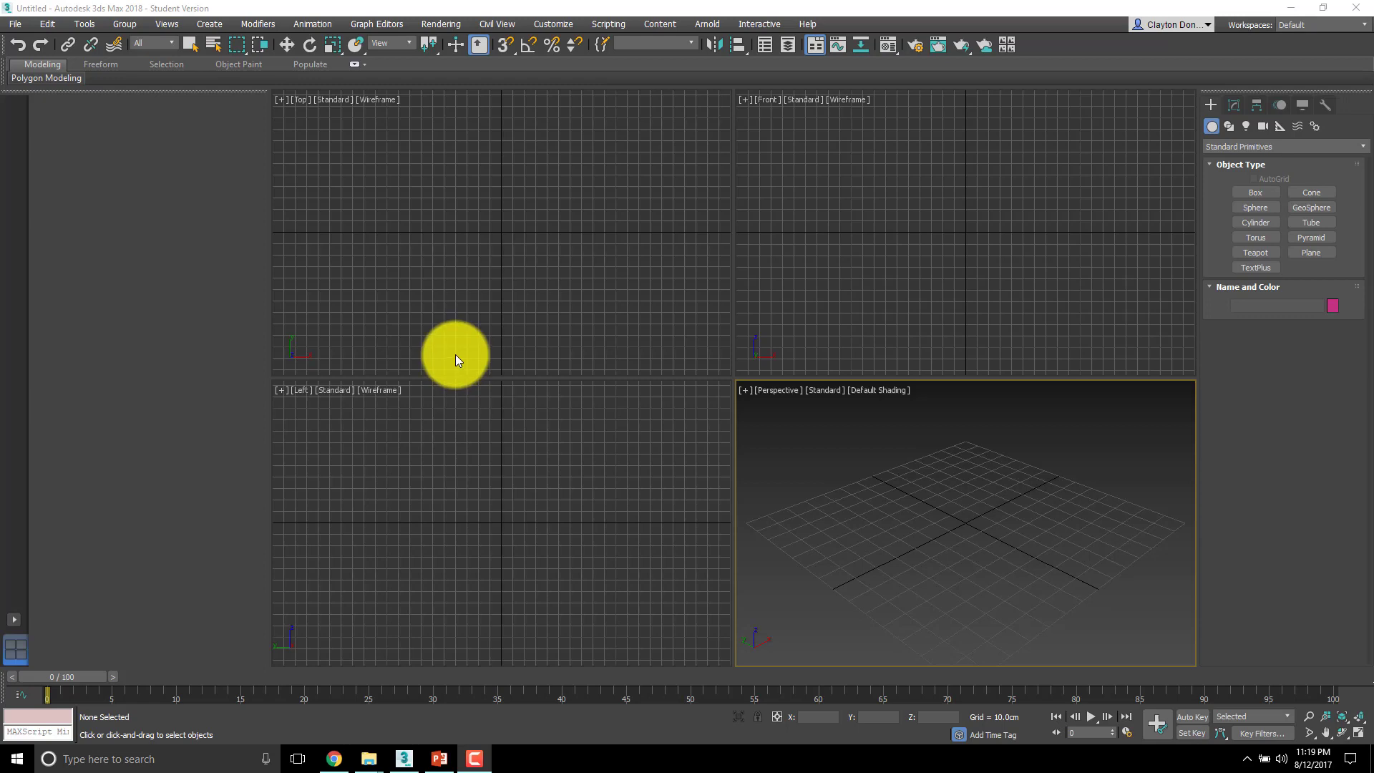
{"action": "mouse_move", "coordinate": [448, 334]}
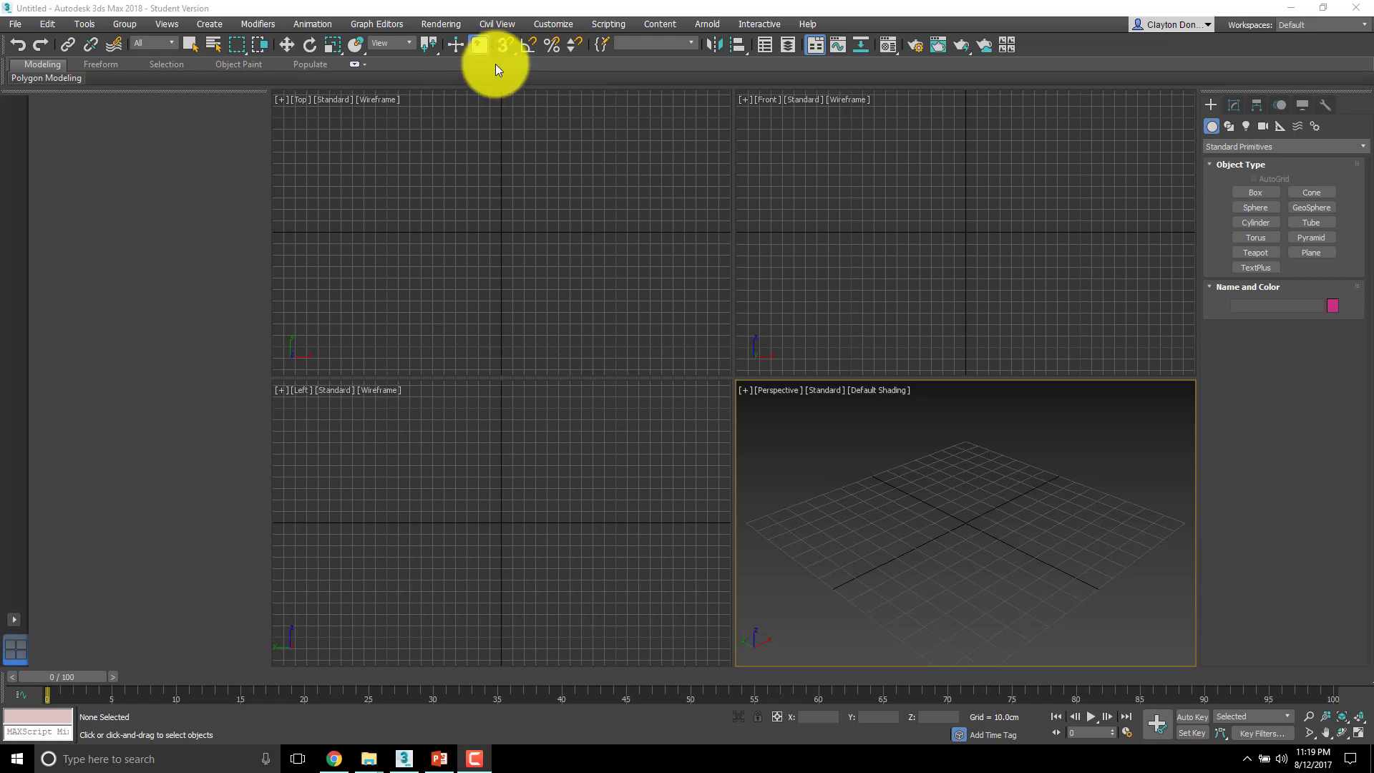
{"action": "mouse_move", "coordinate": [504, 46]}
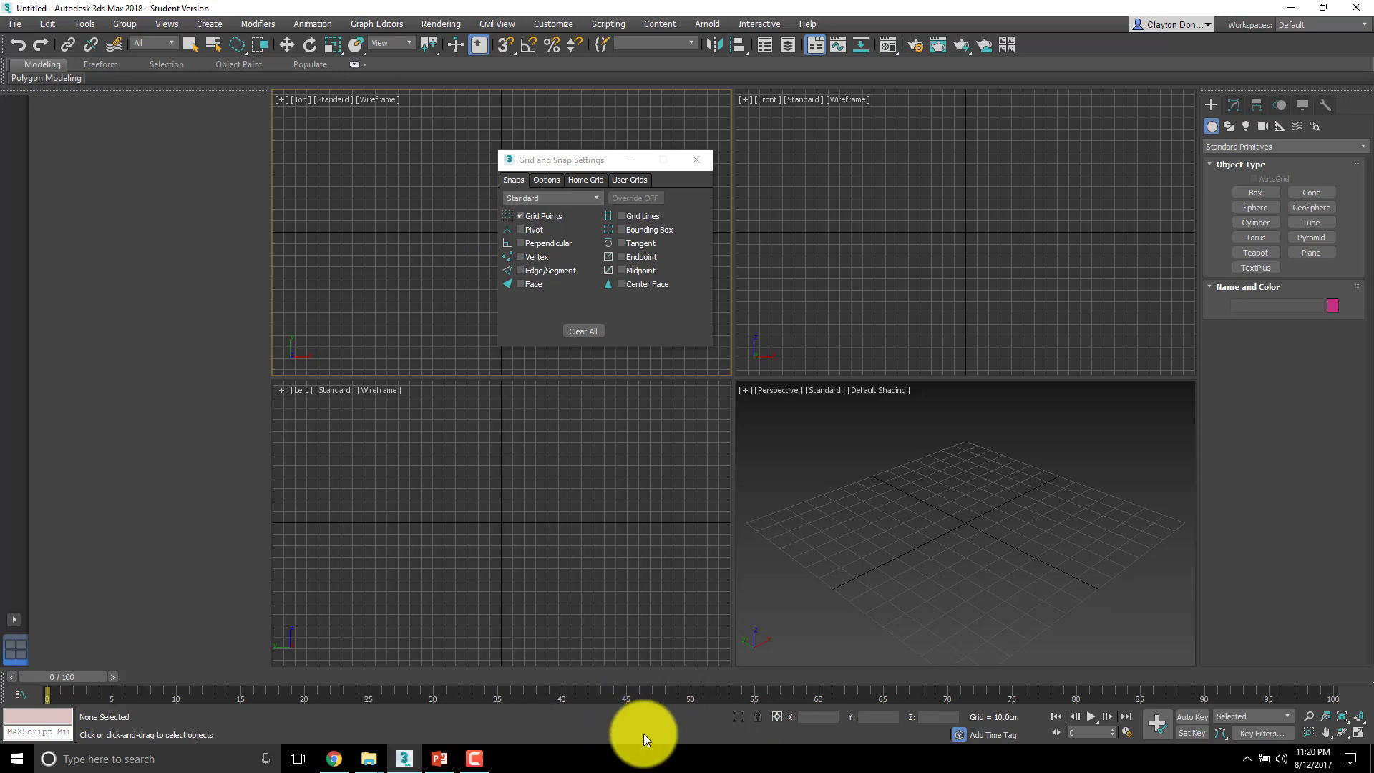
{"action": "mouse_move", "coordinate": [331, 732]}
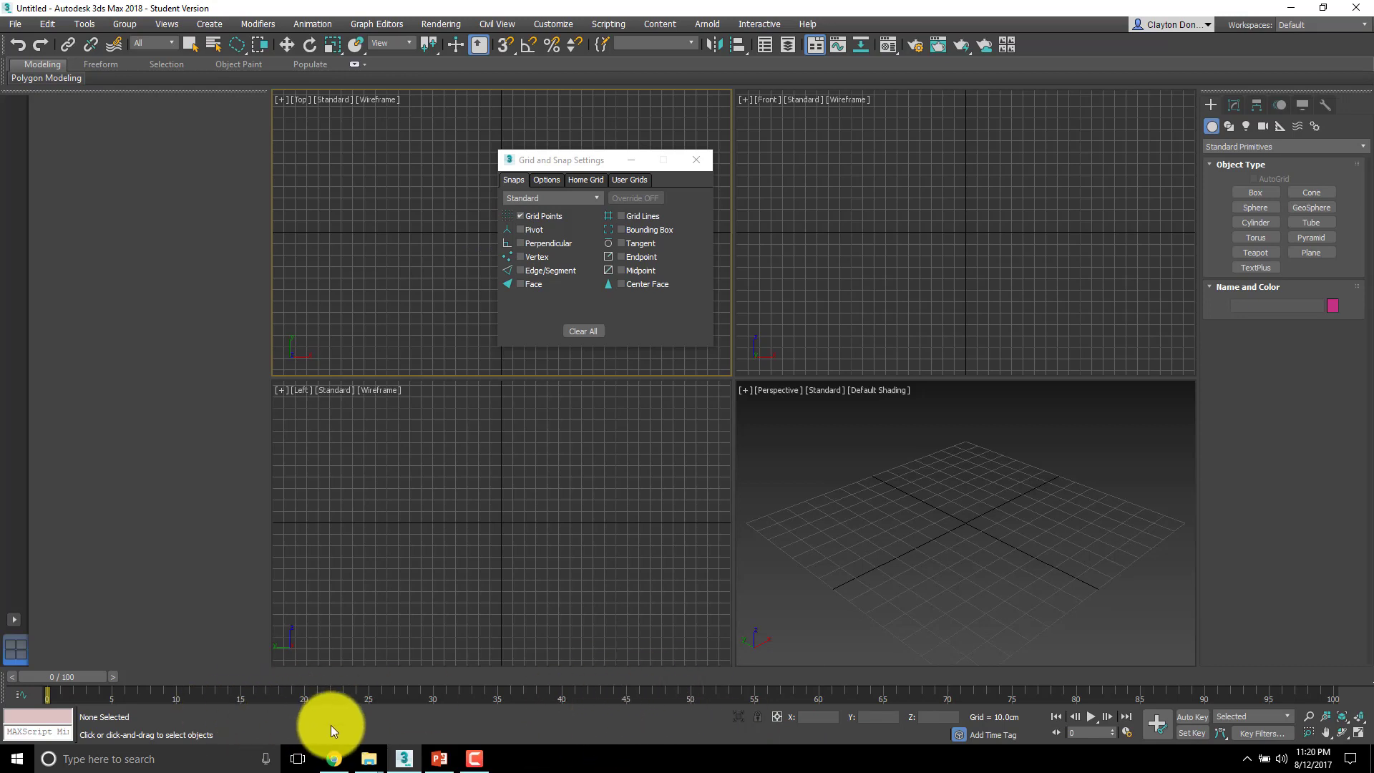
{"action": "mouse_move", "coordinate": [652, 734]}
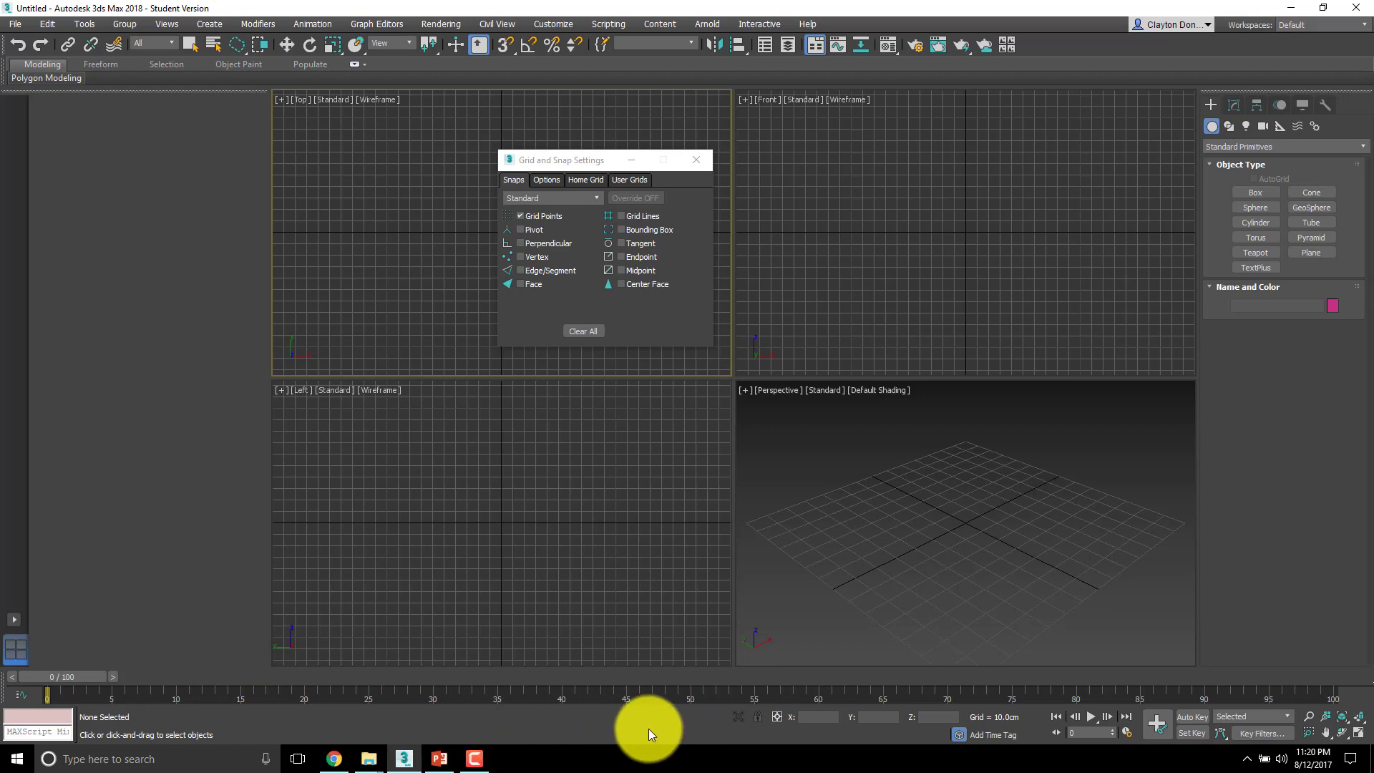
{"action": "mouse_move", "coordinate": [494, 86]}
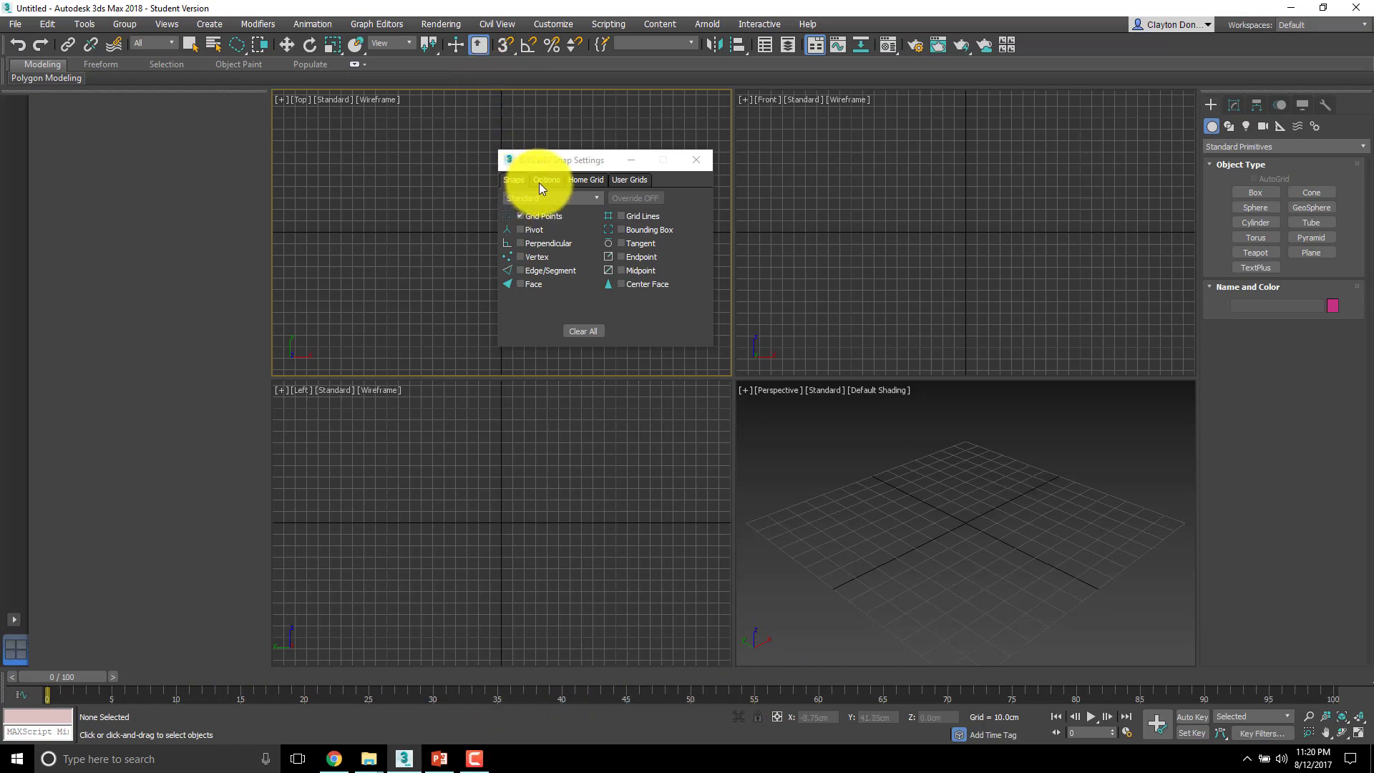
- Enable Axis Constraints for translation in the snap Options
{"action": "left_click", "coordinate": [545, 181]}
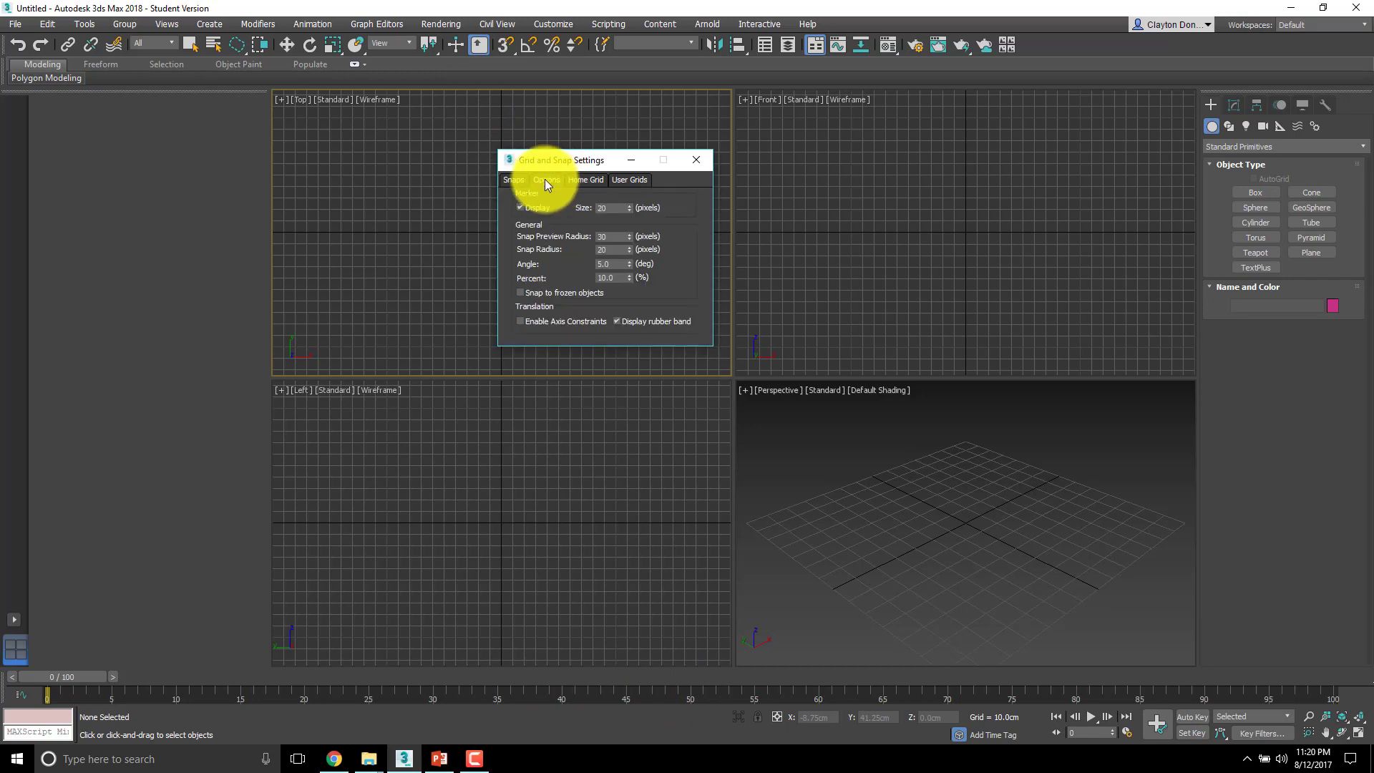
{"action": "mouse_move", "coordinate": [521, 328]}
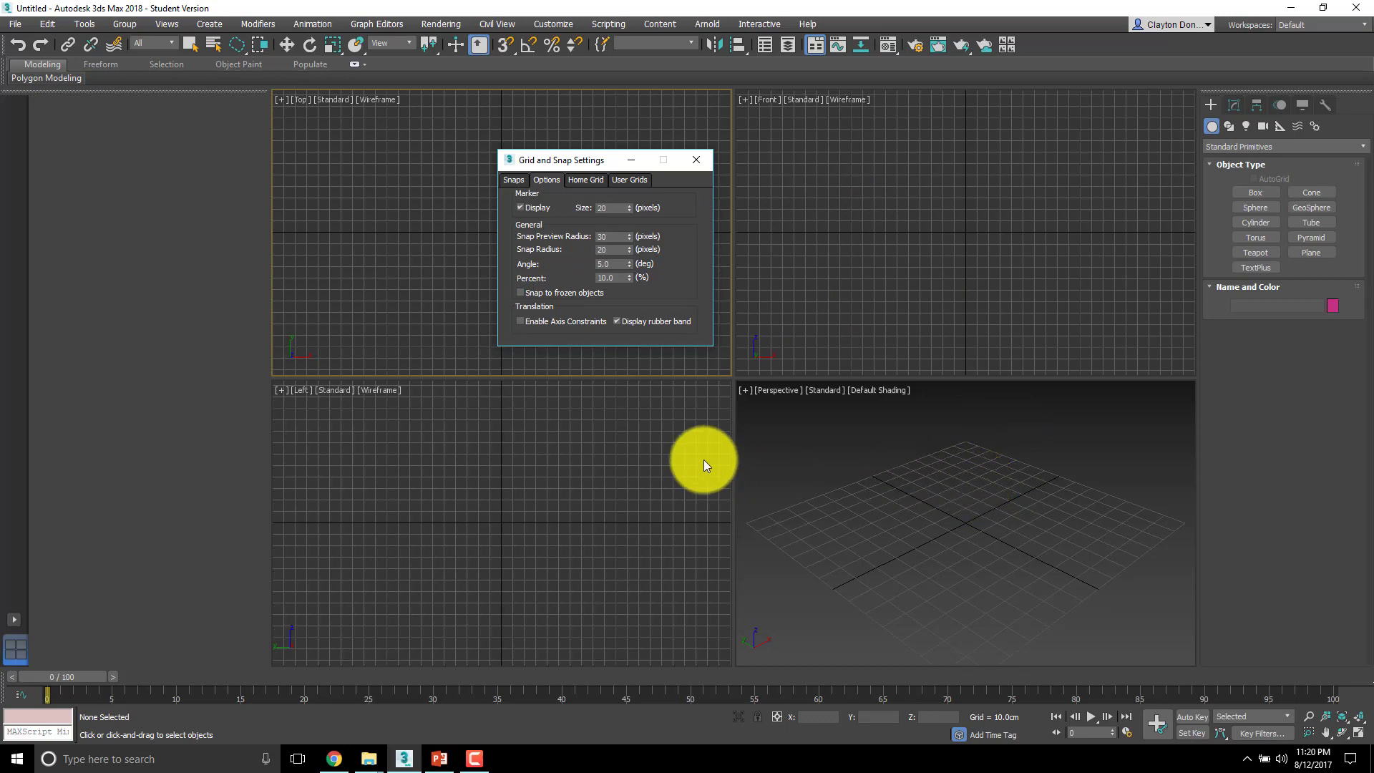
{"action": "left_click", "coordinate": [521, 321]}
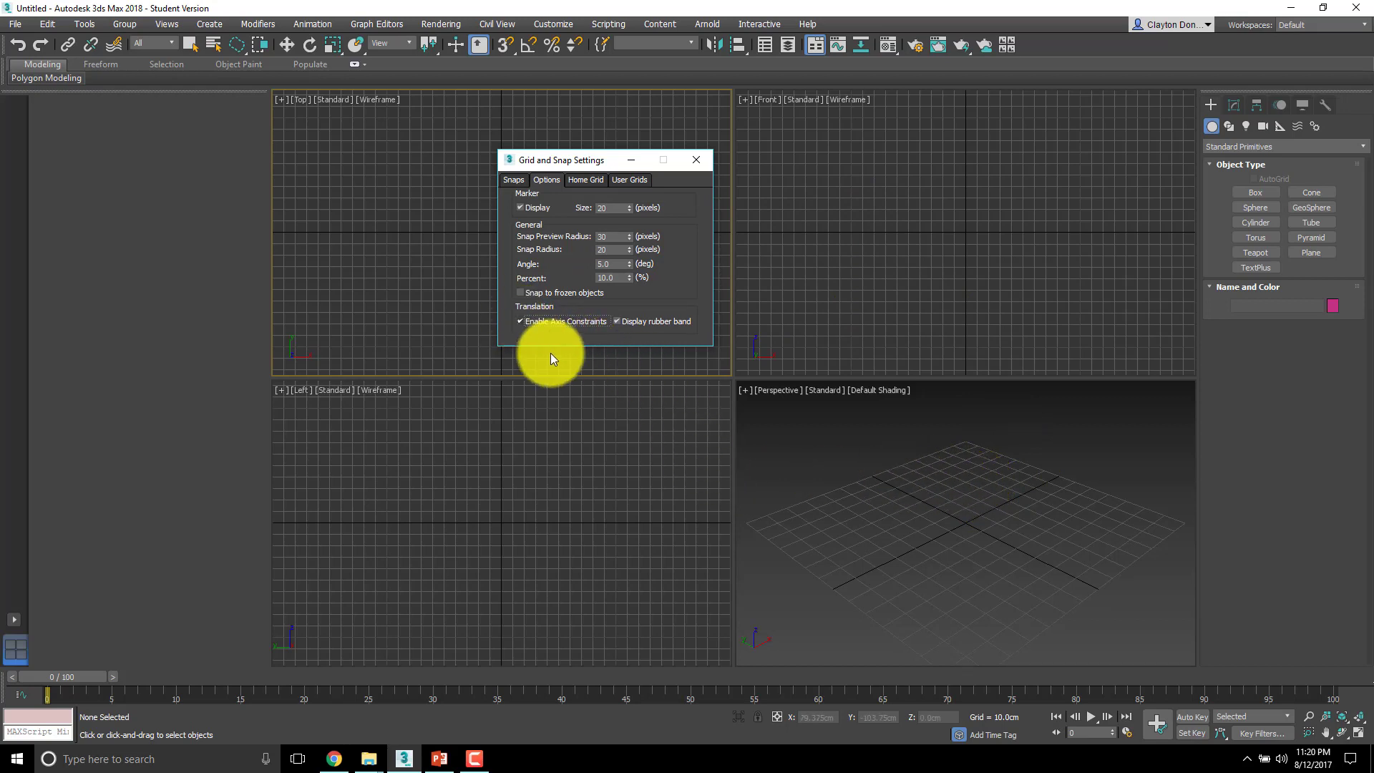
{"action": "mouse_move", "coordinate": [614, 342]}
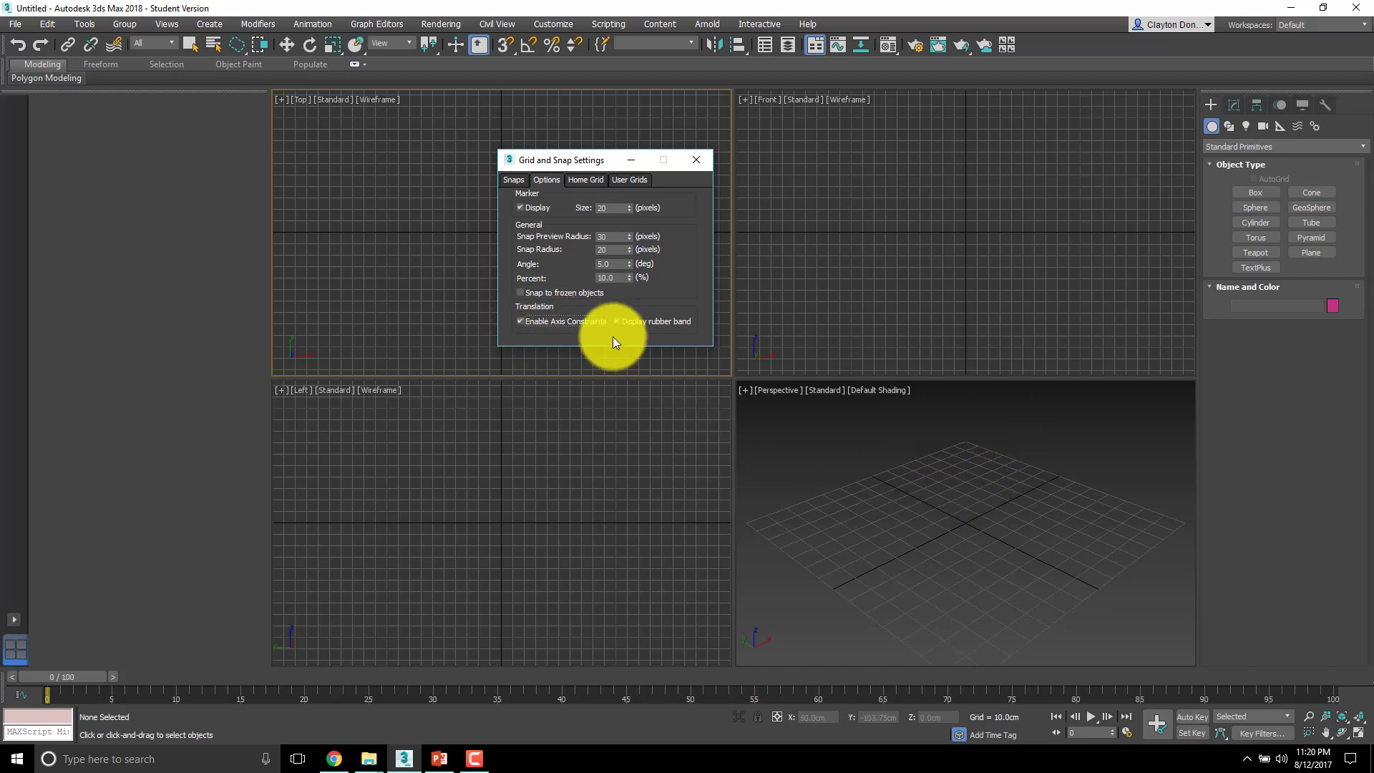
{"action": "mouse_move", "coordinate": [599, 341]}
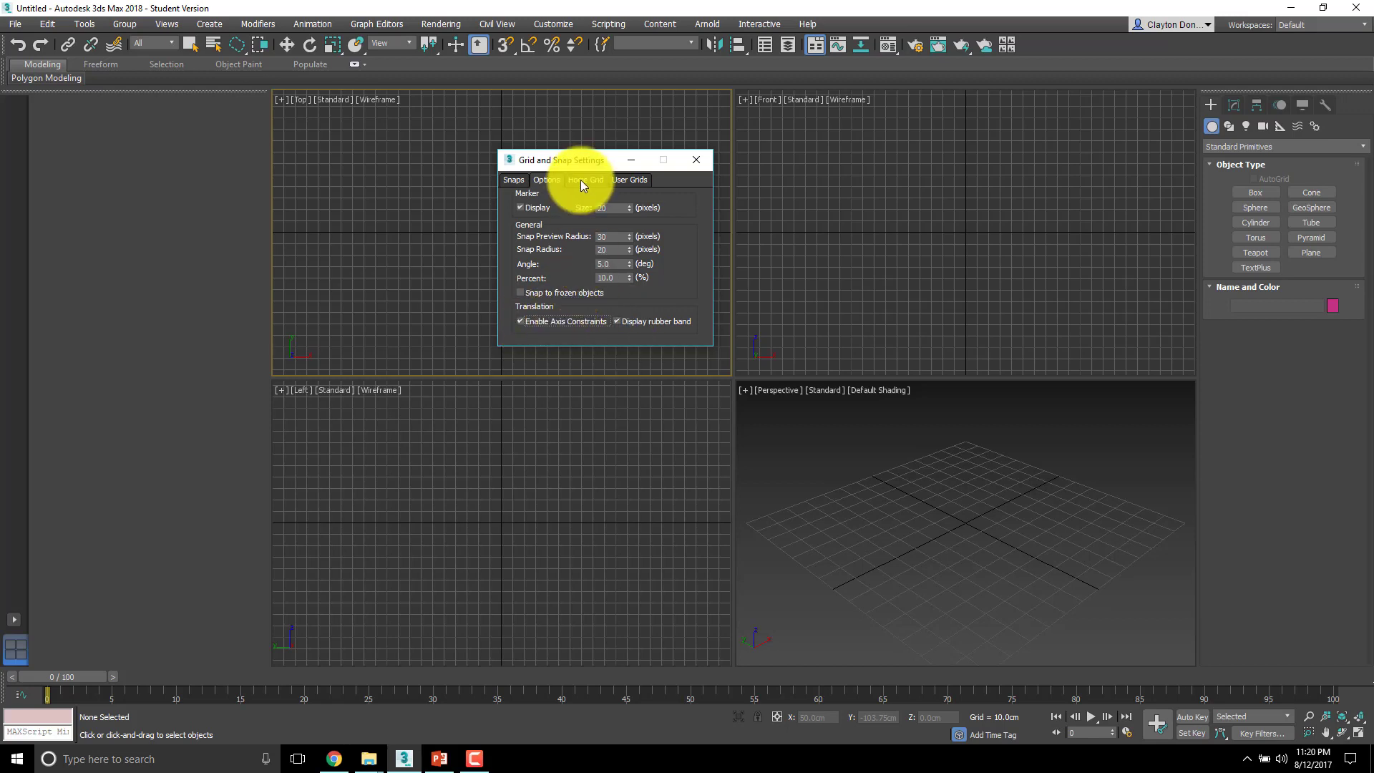
- Show the Home Grid settings and check Units Setup reads Metric centimeters
{"action": "left_click", "coordinate": [584, 181]}
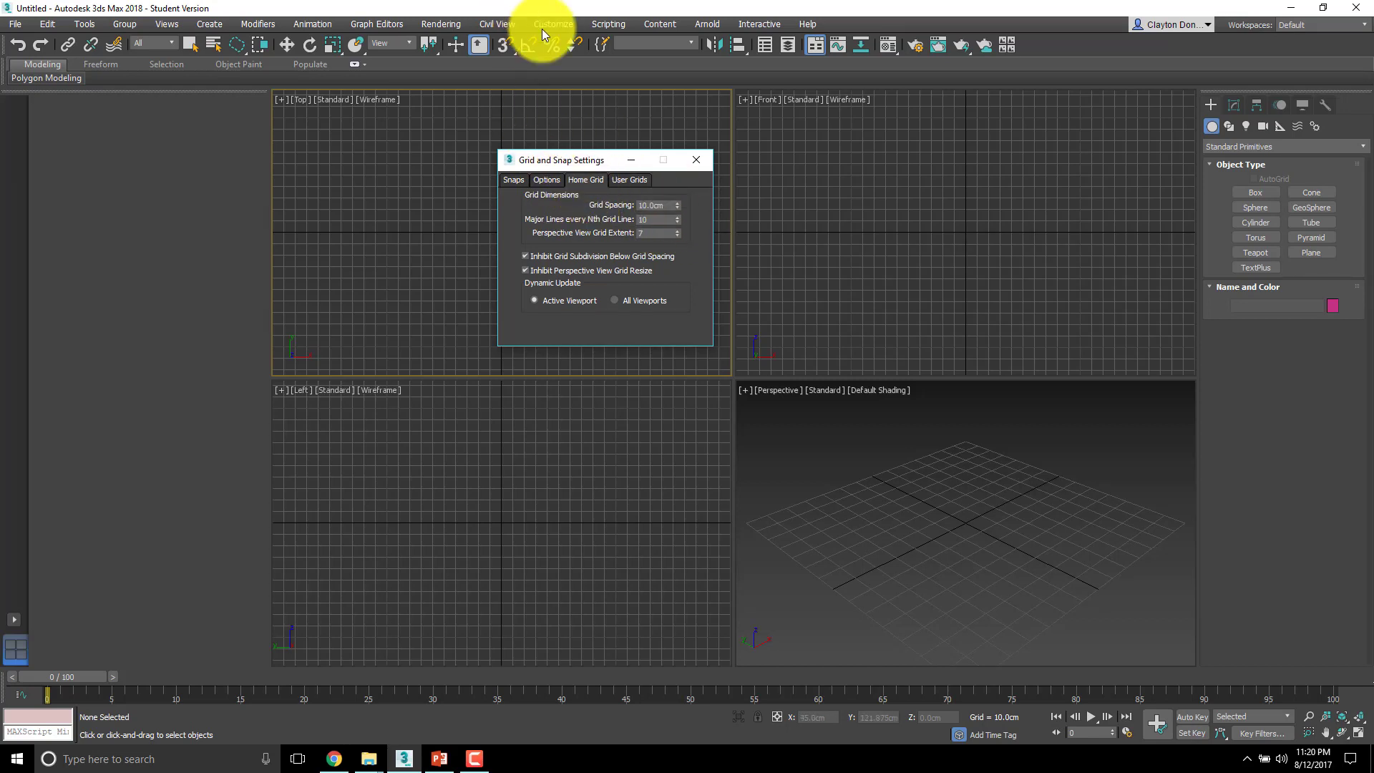
{"action": "left_click", "coordinate": [553, 25]}
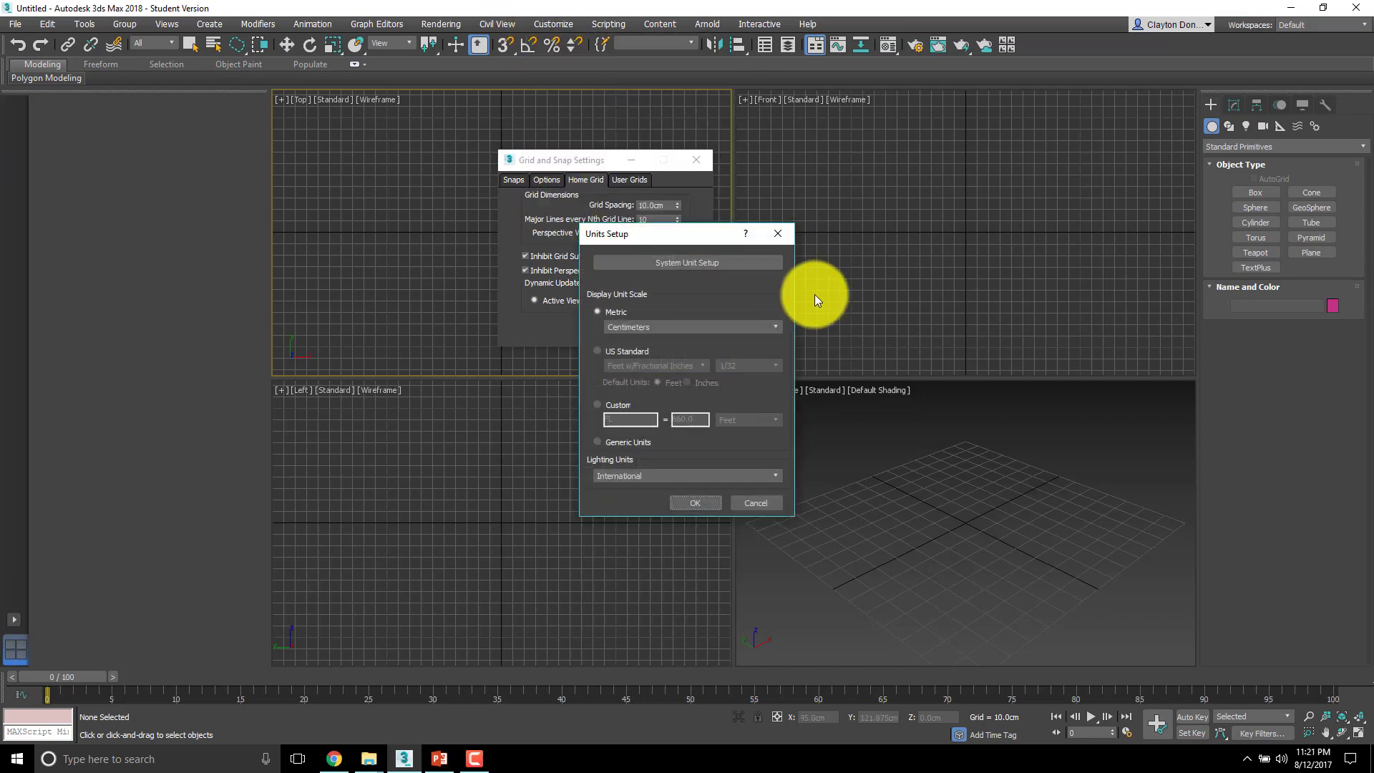
{"action": "mouse_move", "coordinate": [725, 341]}
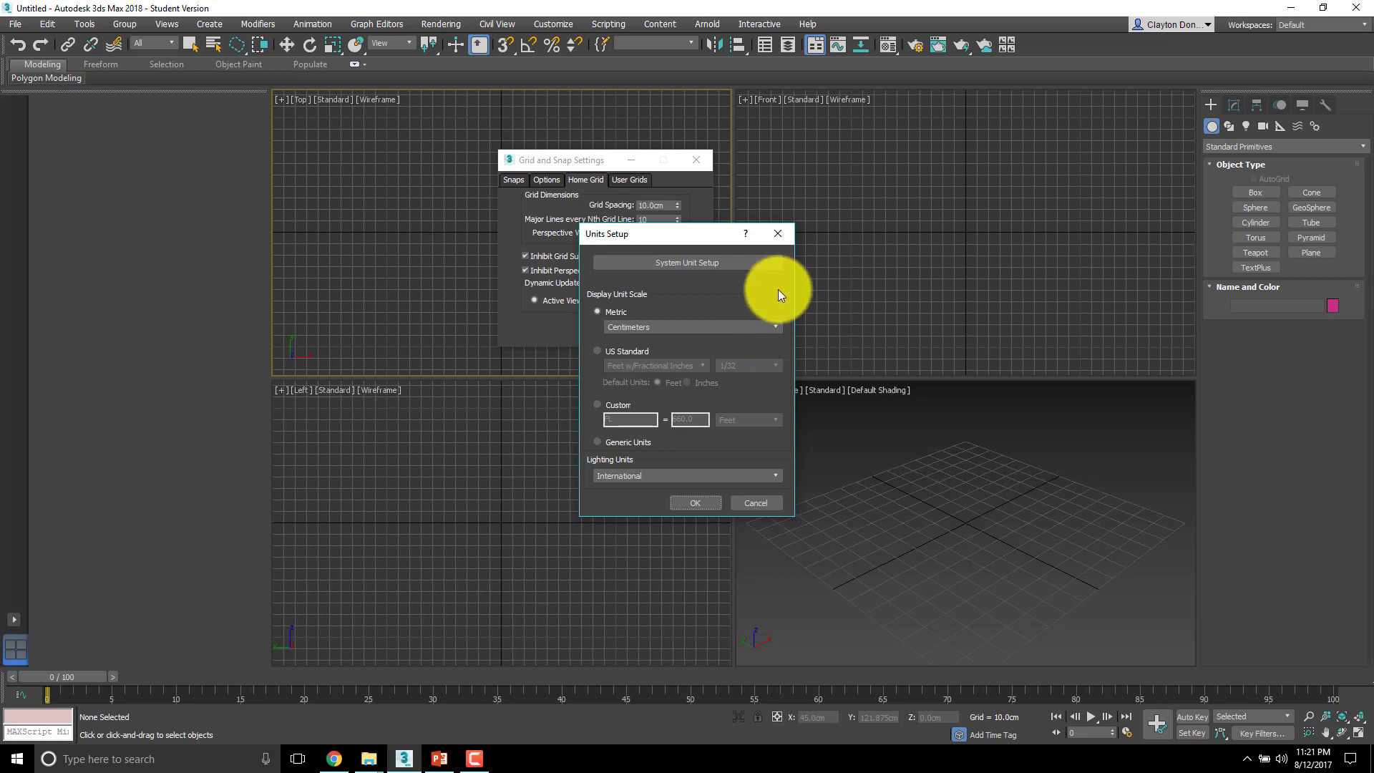
{"action": "mouse_move", "coordinate": [640, 351]}
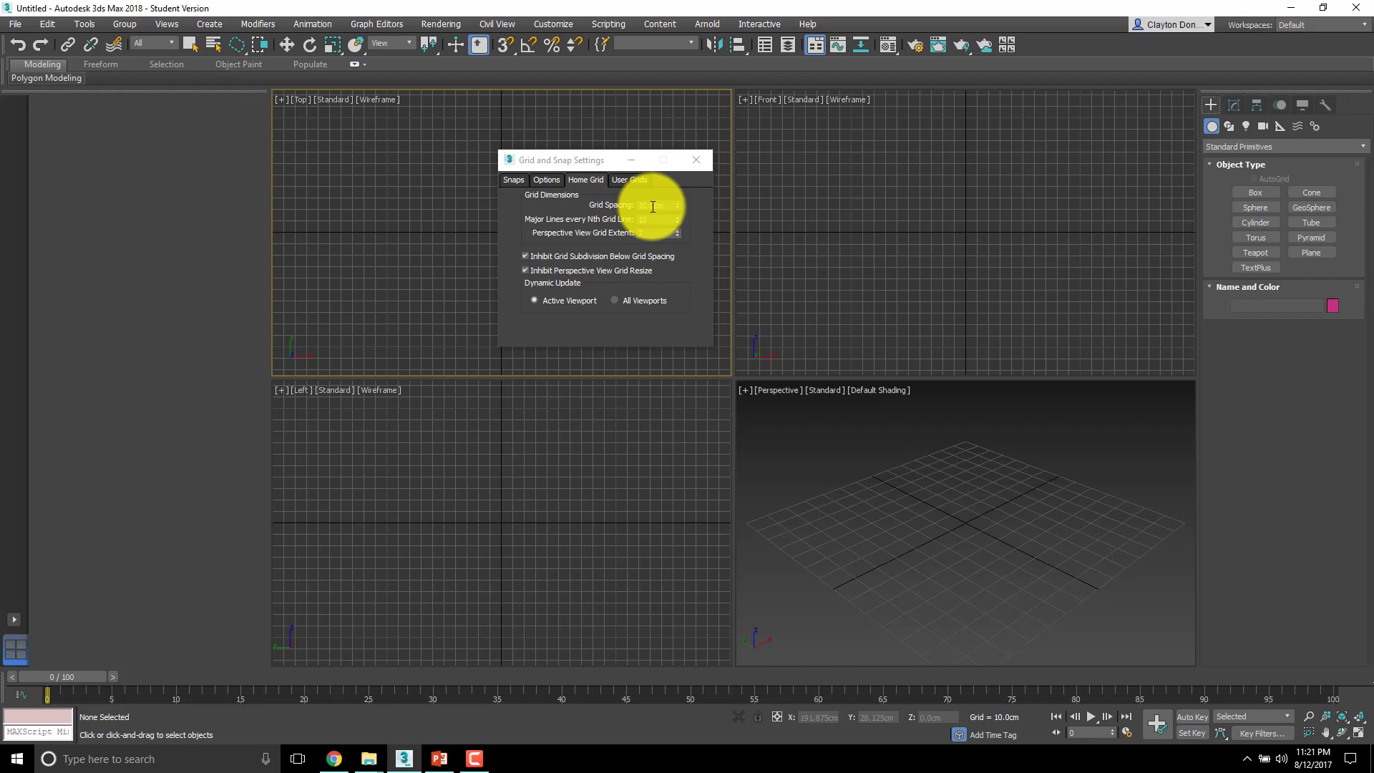
- Keep home grid spacing at 10.0cm and raise perspective view grid extent to 10
{"action": "left_click", "coordinate": [652, 205]}
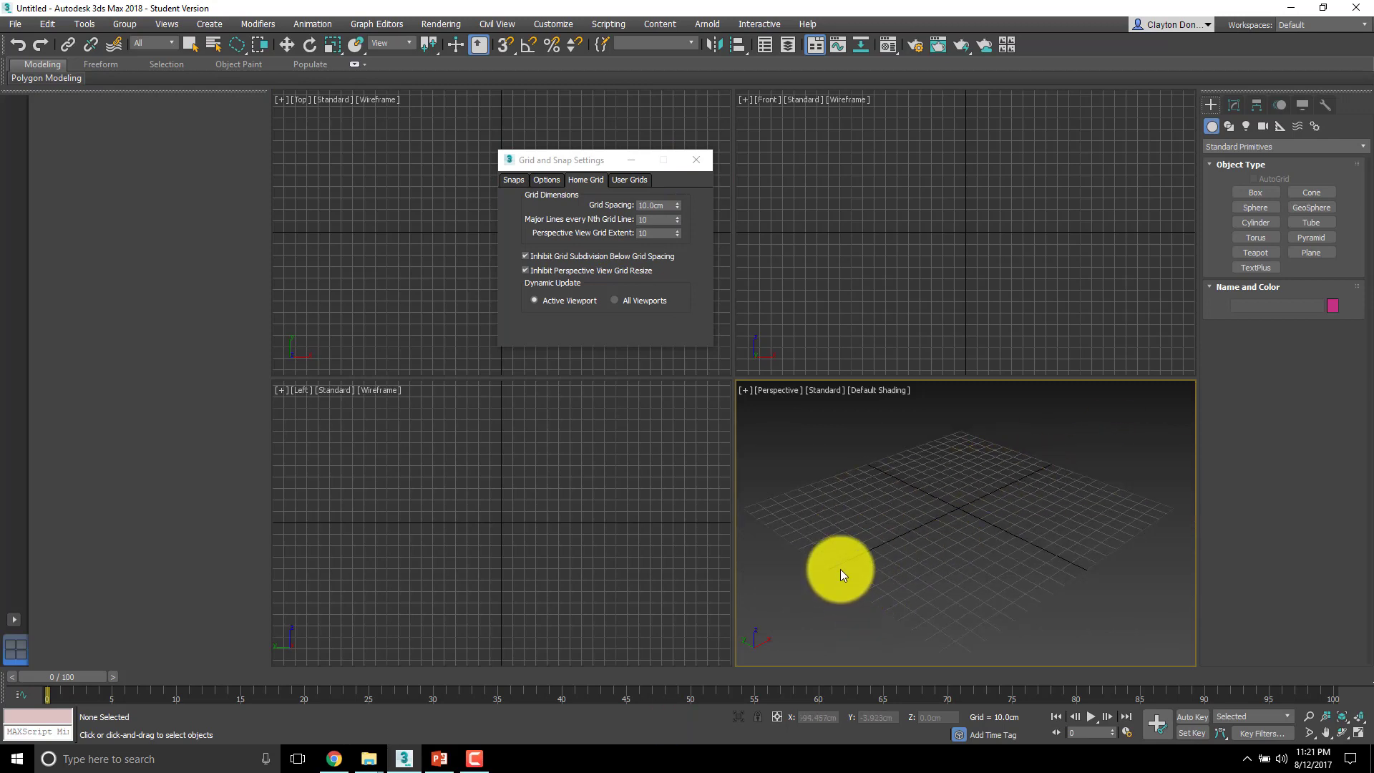
{"action": "left_click_drag", "start_coordinate": [840, 570], "coordinate": [880, 602]}
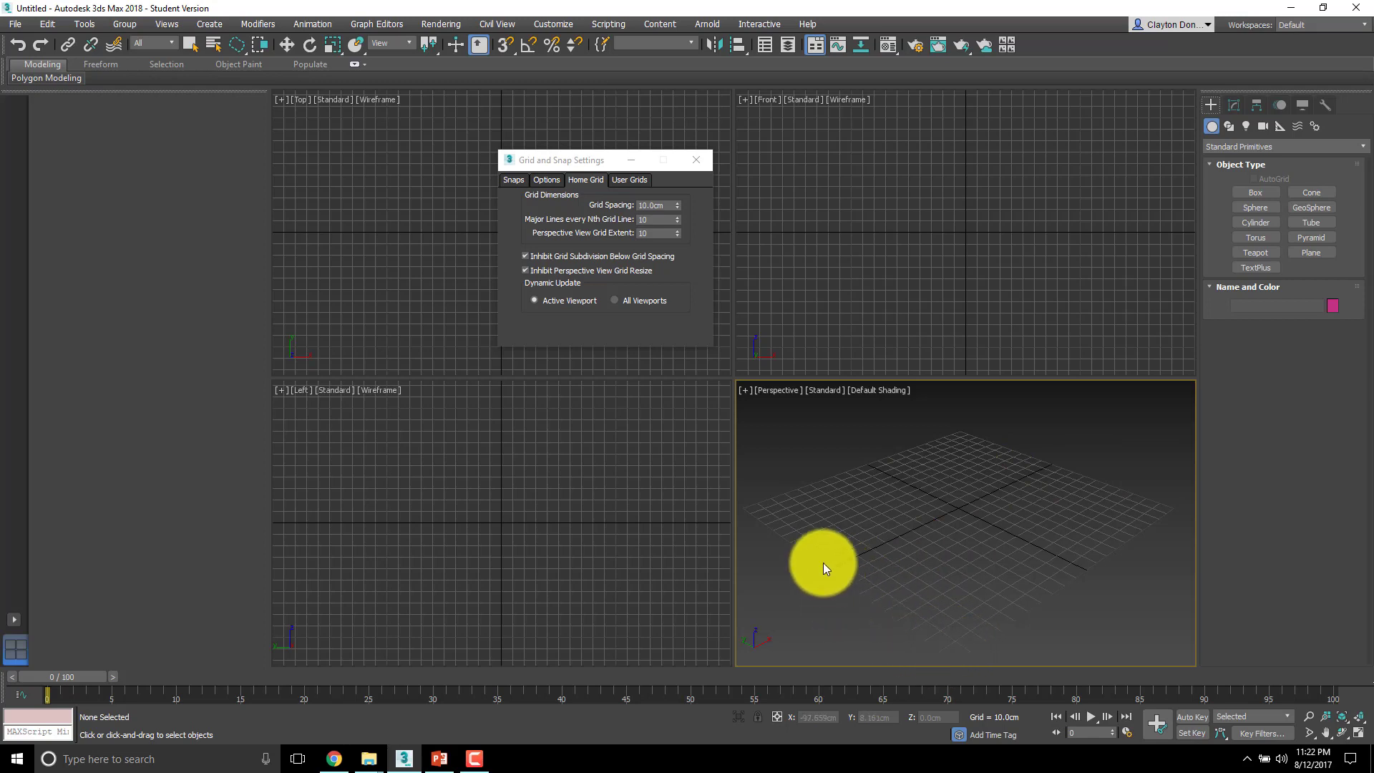
{"action": "mouse_move", "coordinate": [1205, 491]}
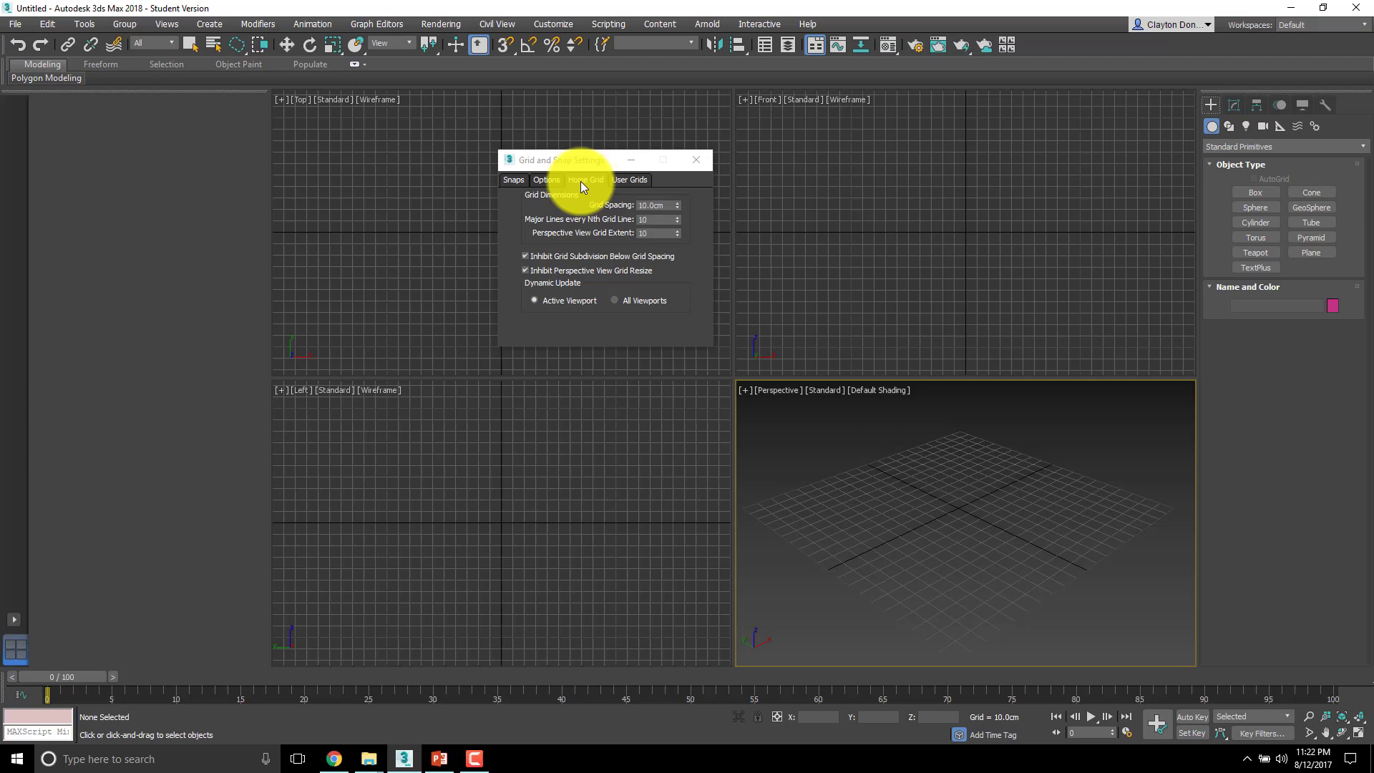
- Review the User Grids settings, then return via Home Grid to the Snaps list
{"action": "left_click", "coordinate": [630, 181]}
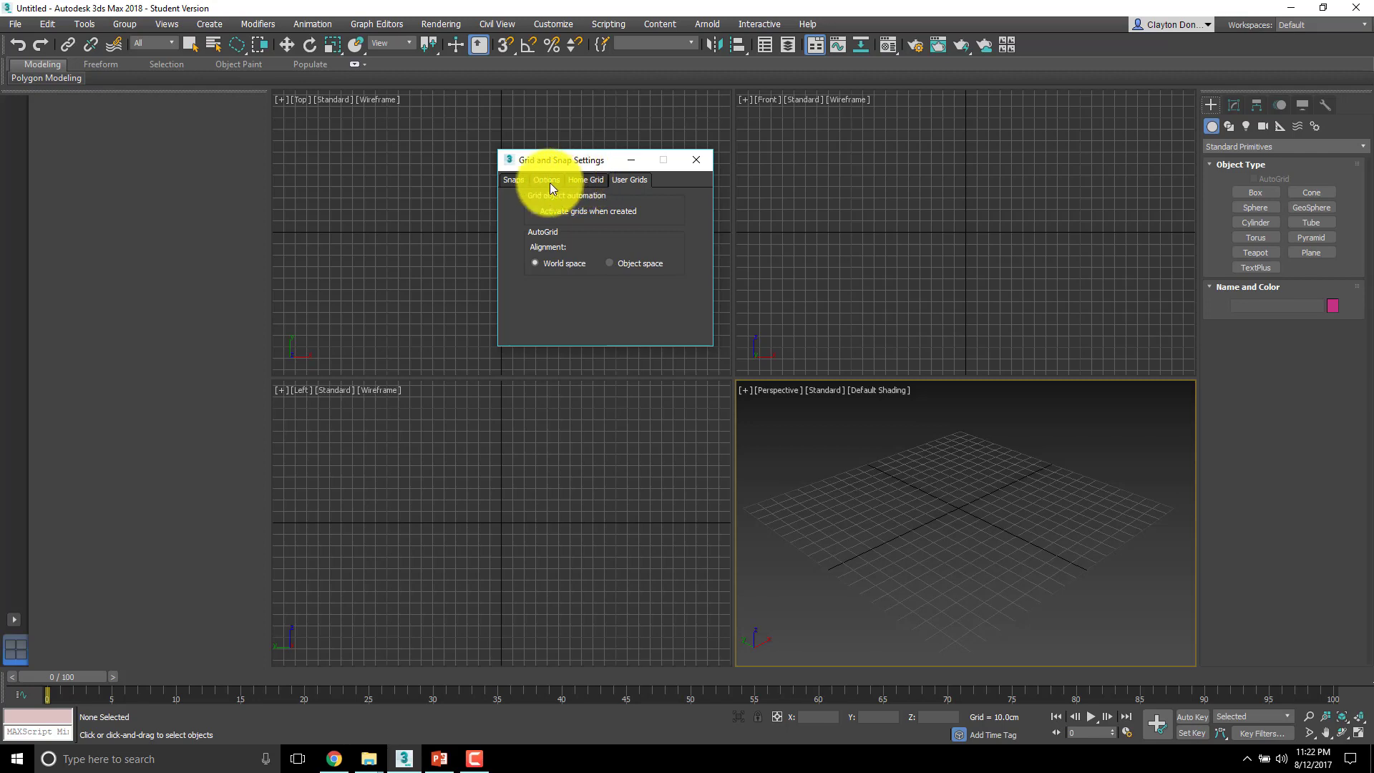
{"action": "left_click", "coordinate": [584, 180]}
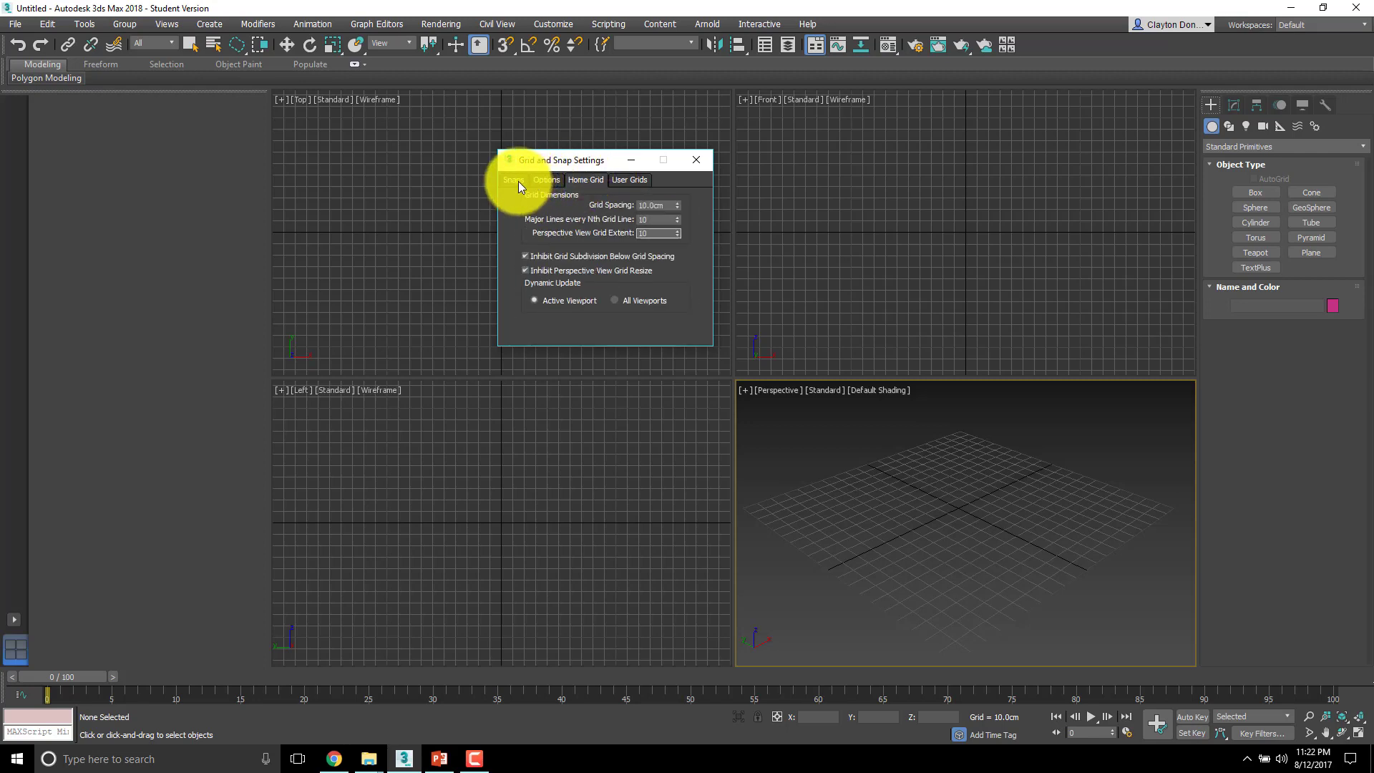
{"action": "left_click", "coordinate": [514, 180]}
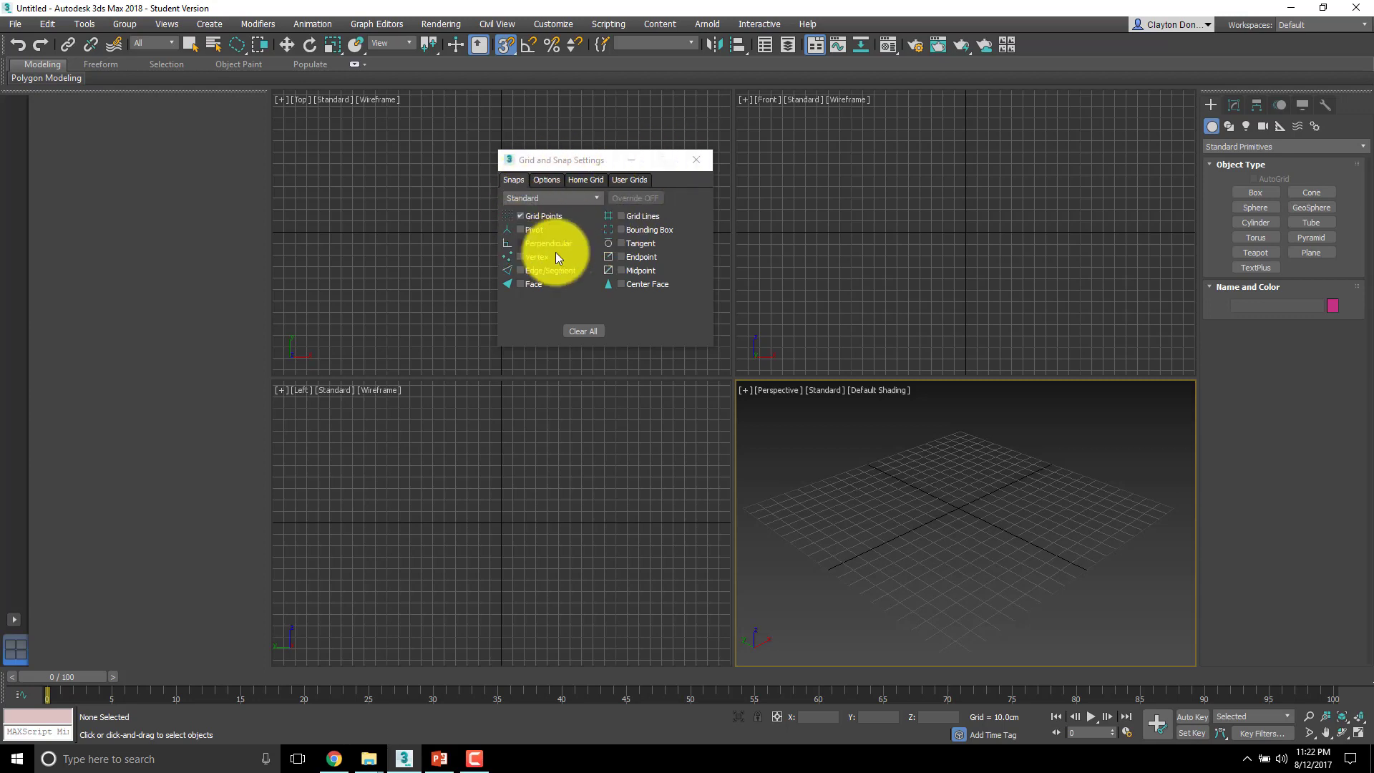
{"action": "mouse_move", "coordinate": [697, 162]}
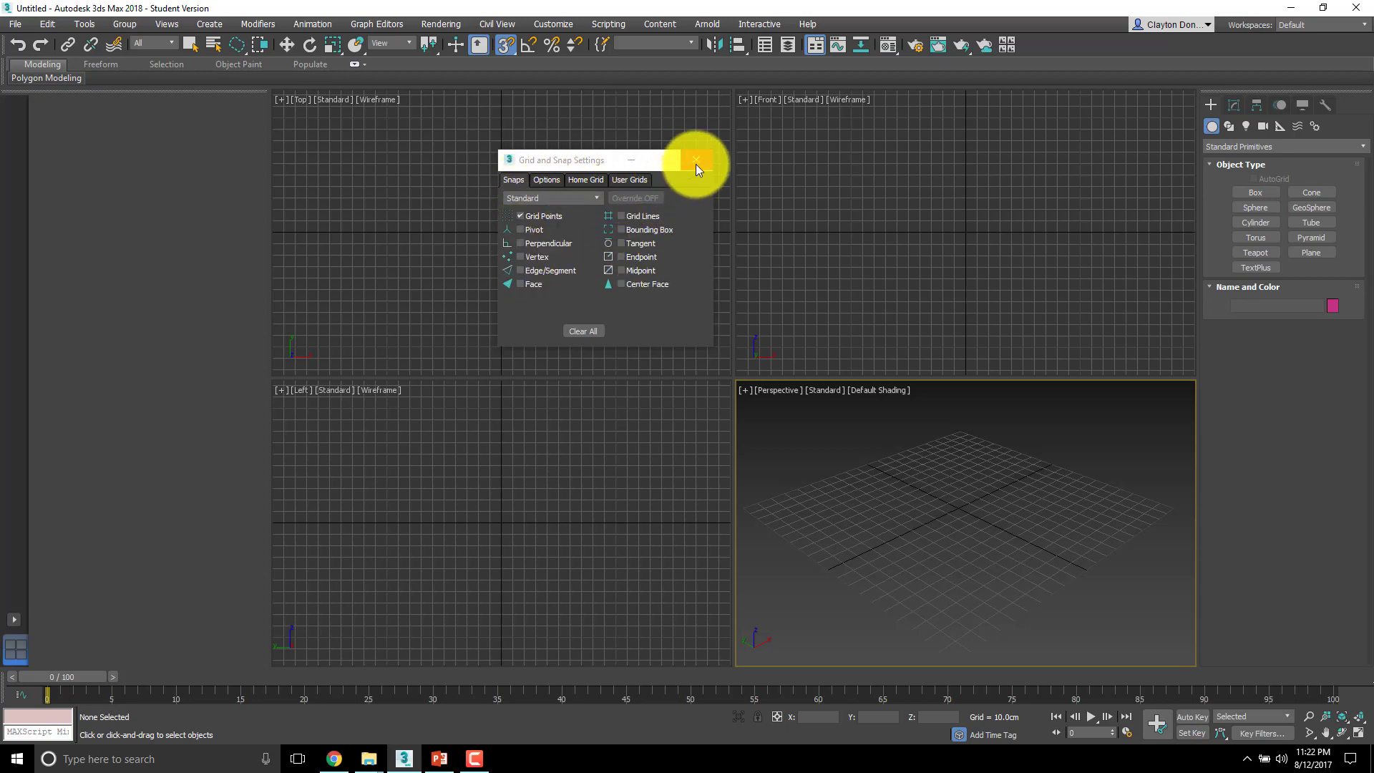
- Close the Grid and Snap Settings dialog, leaving the four empty viewports
{"action": "left_click", "coordinate": [697, 158]}
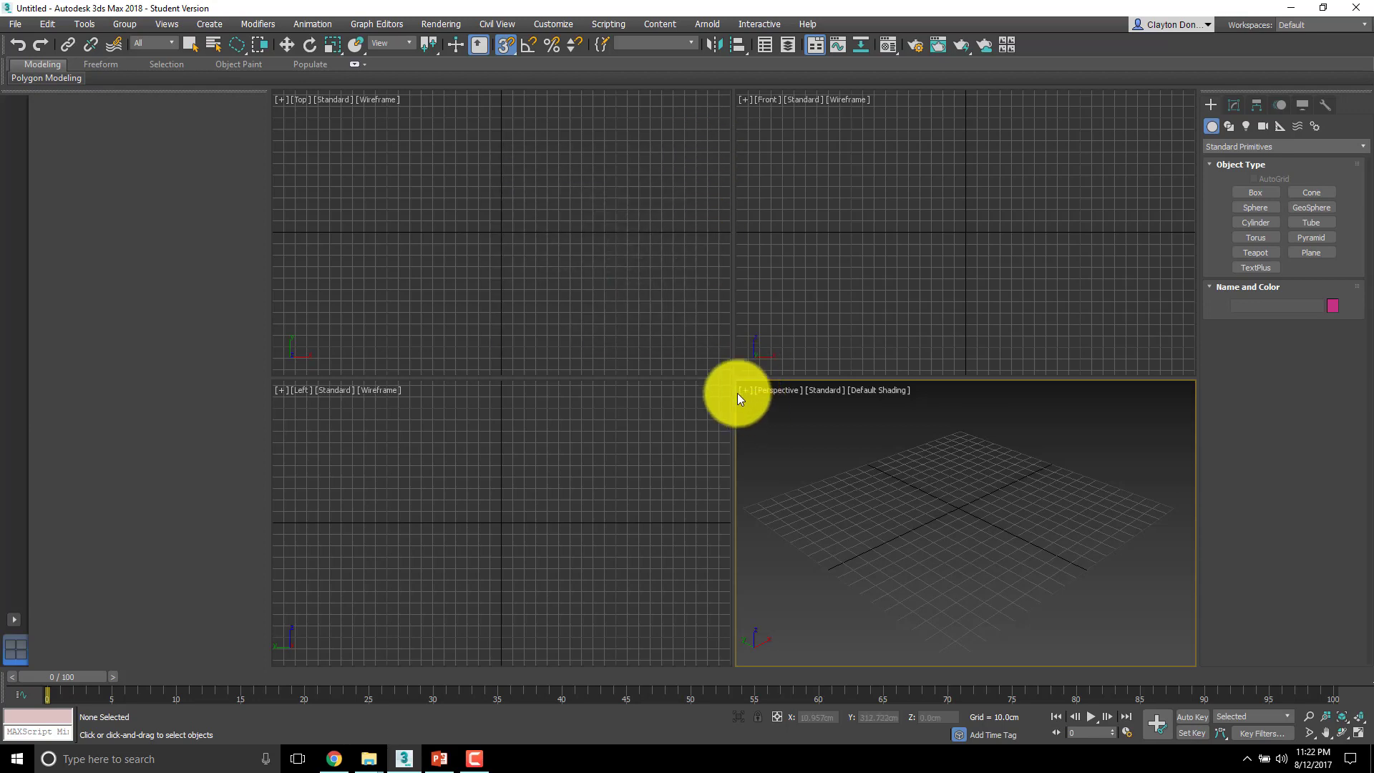
{"action": "mouse_move", "coordinate": [693, 435]}
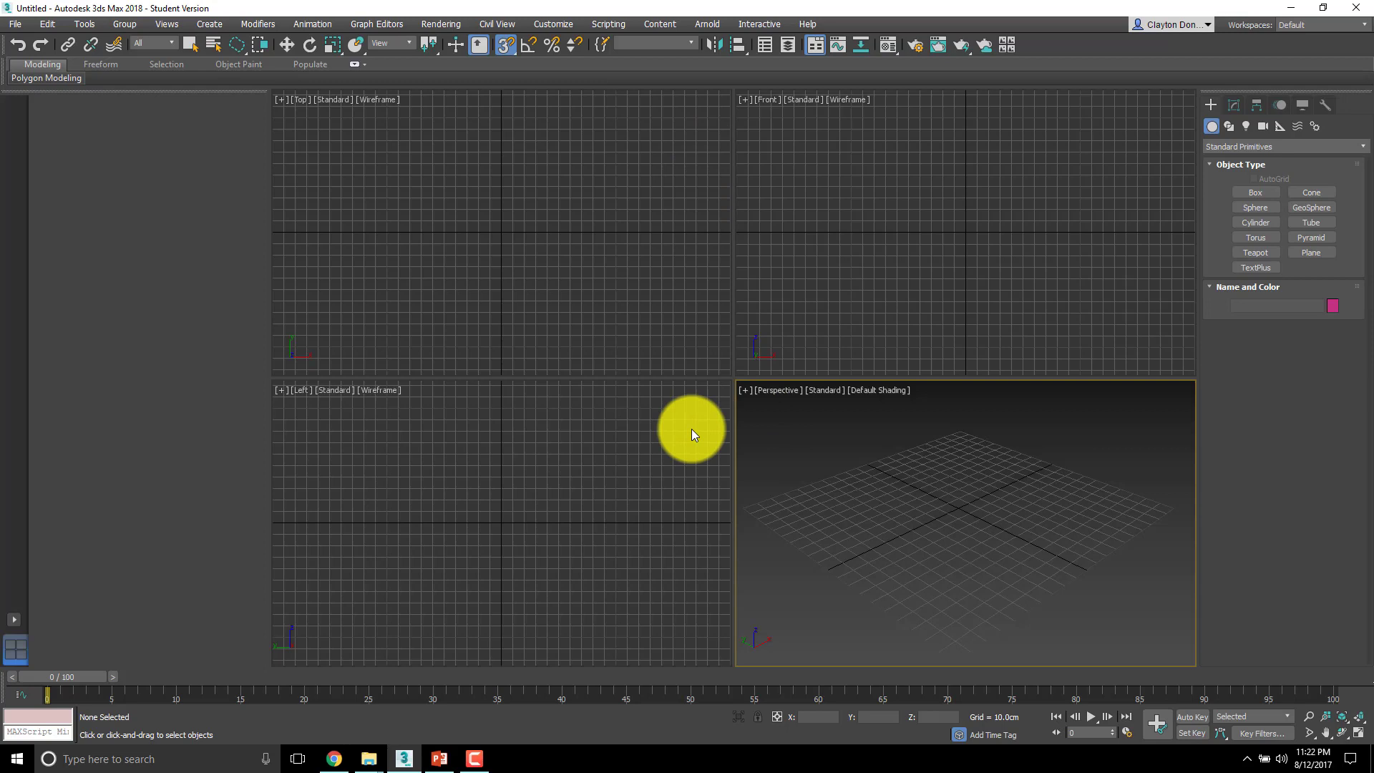
{"action": "mouse_move", "coordinate": [1025, 661]}
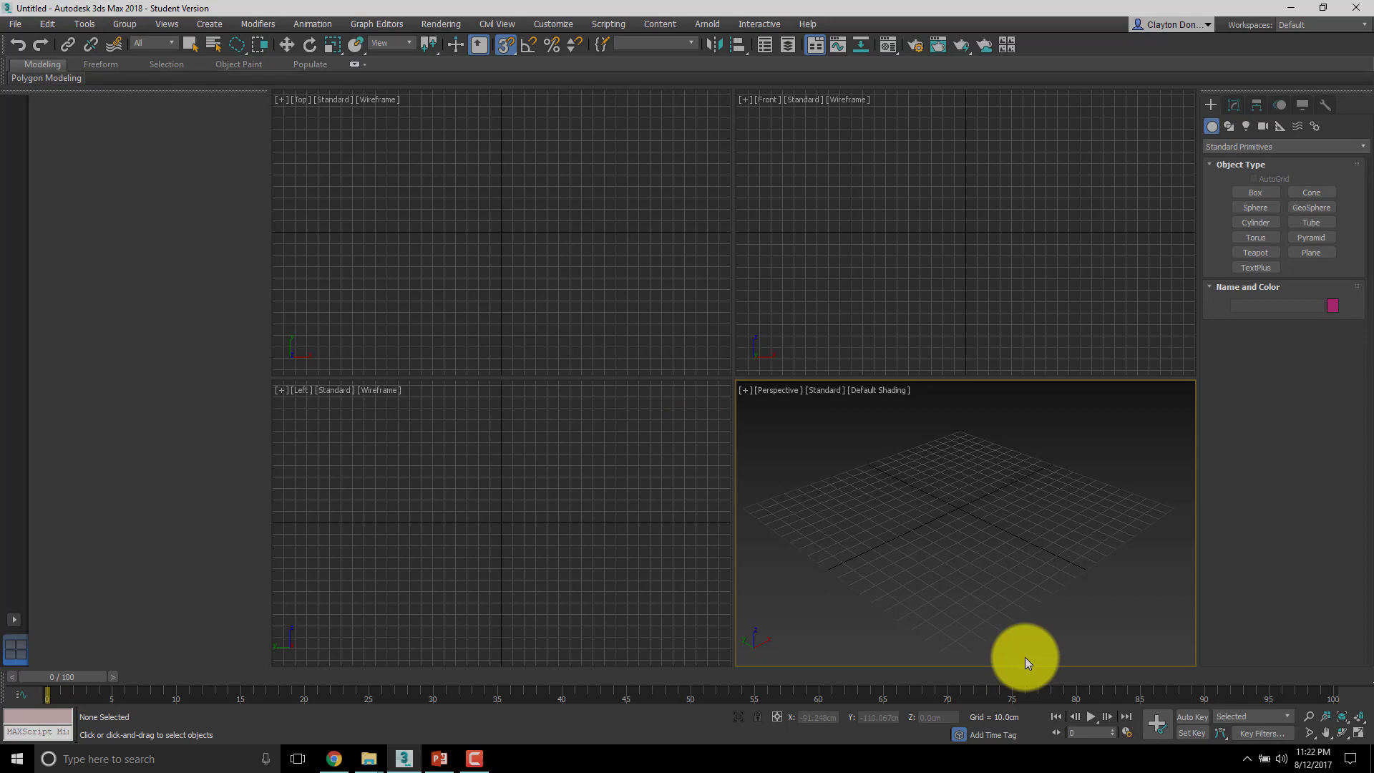